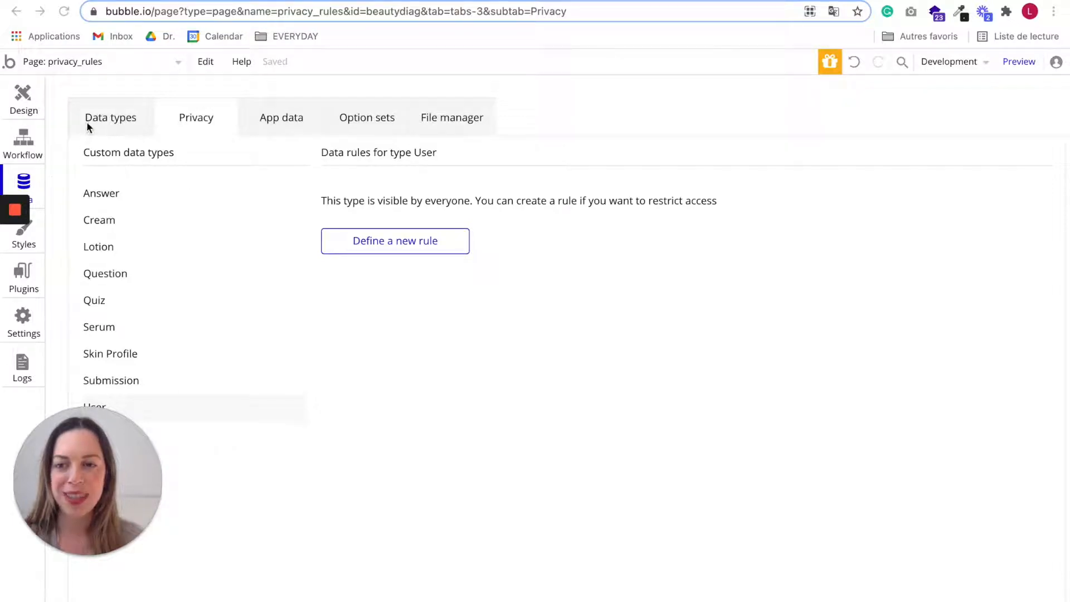
{"action": "mouse_move", "coordinate": [312, 122]}
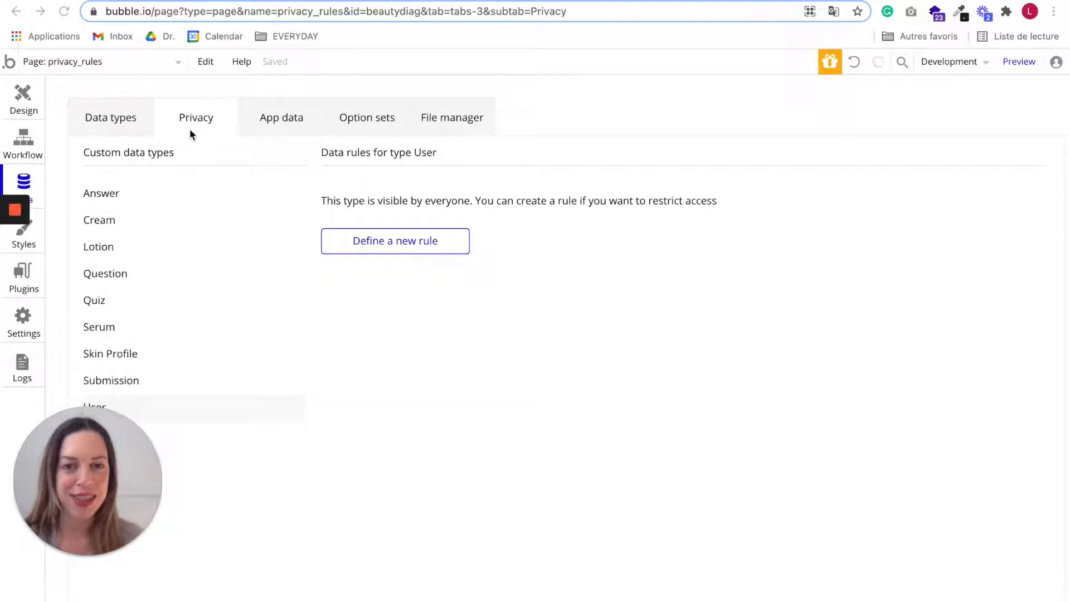
{"action": "mouse_move", "coordinate": [266, 217]}
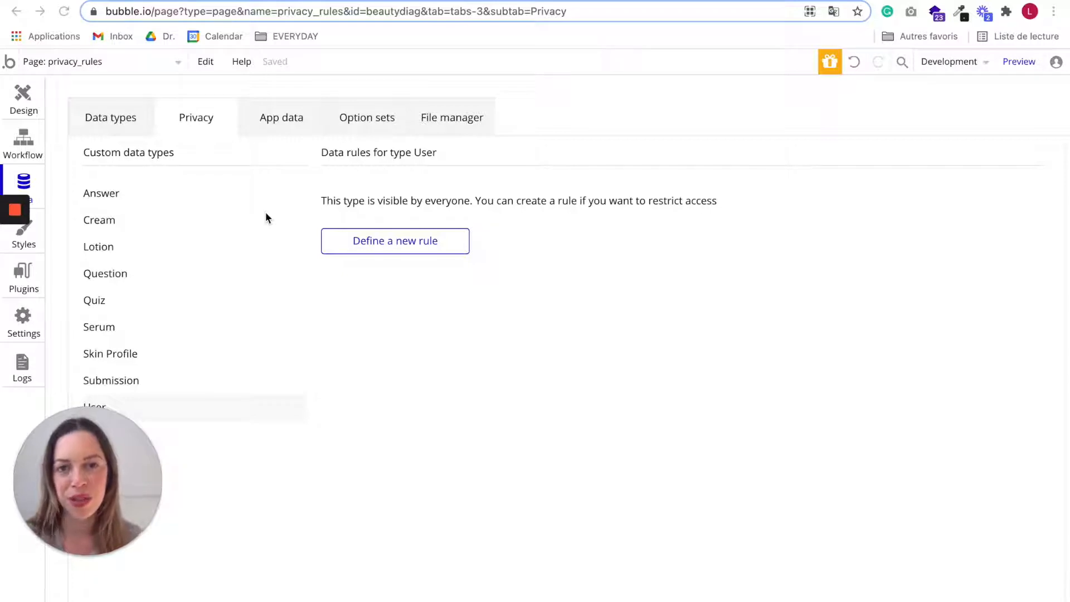
{"action": "mouse_move", "coordinate": [219, 183]}
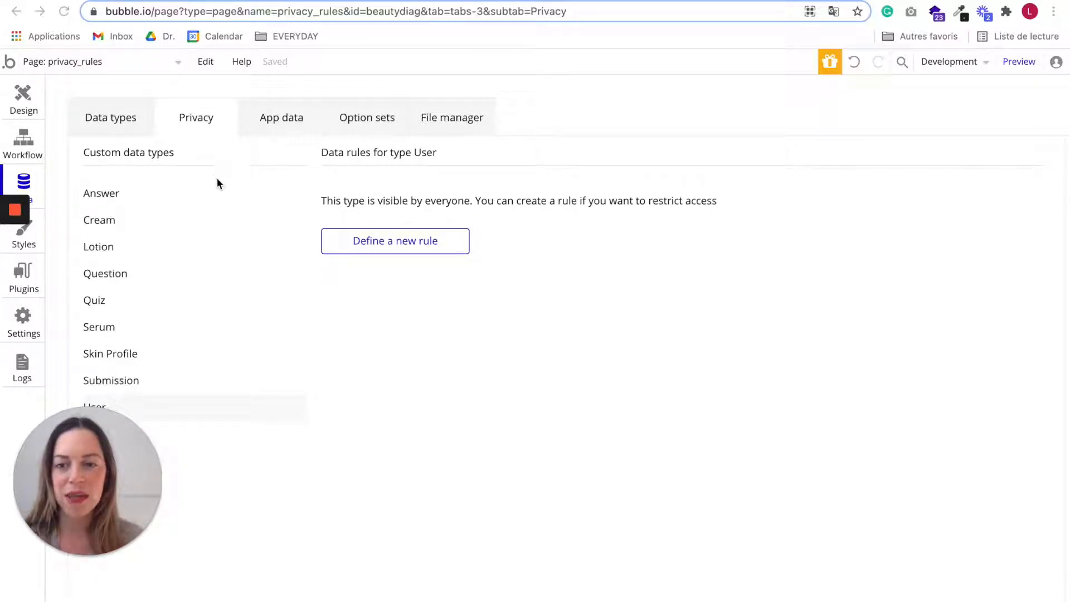
{"action": "mouse_move", "coordinate": [237, 375]}
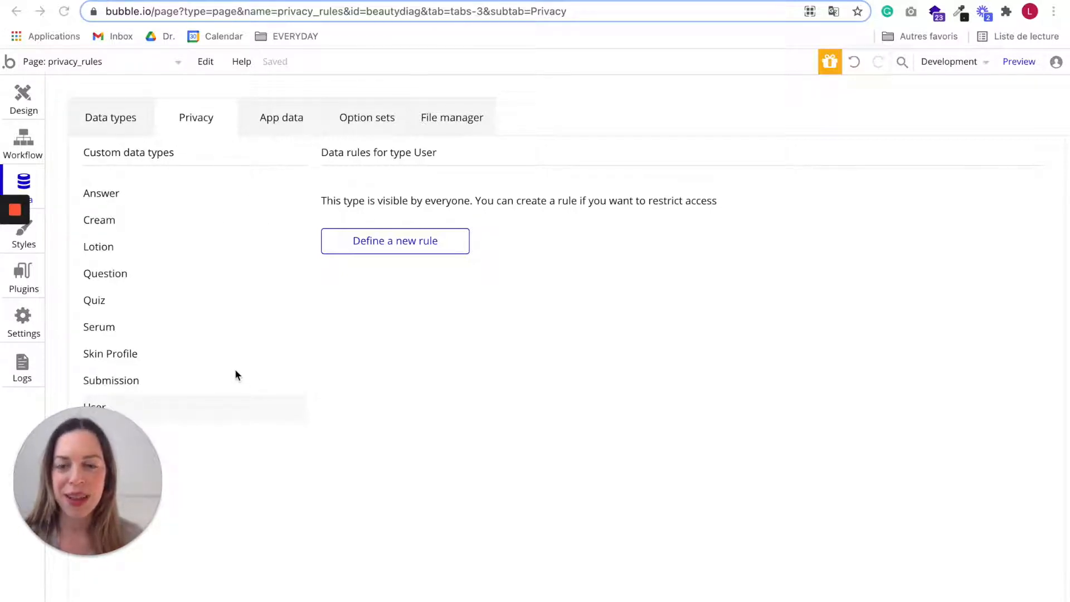
{"action": "mouse_move", "coordinate": [382, 214]}
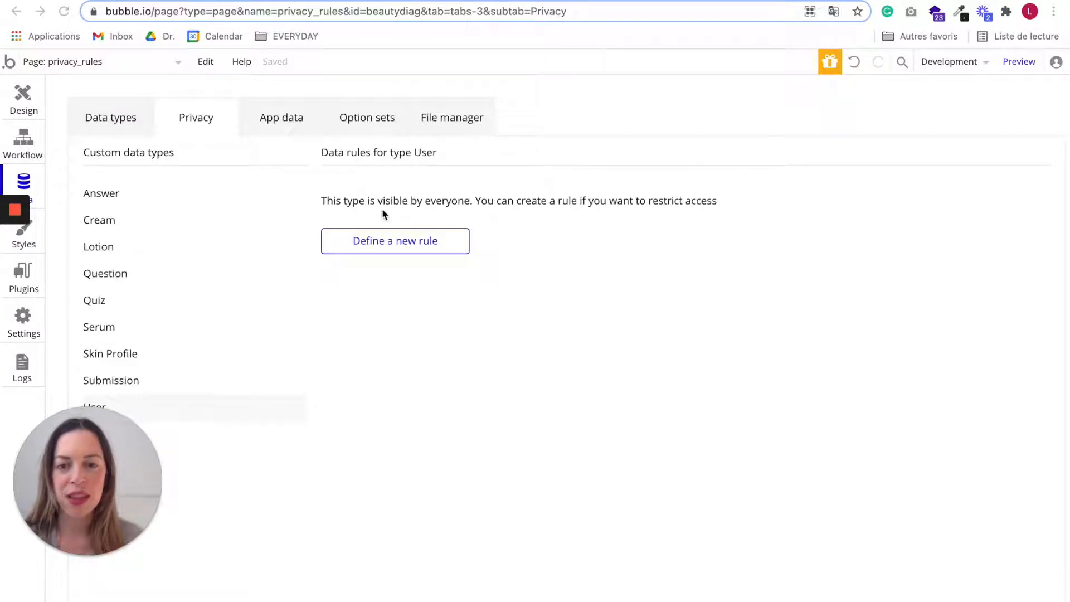
{"action": "mouse_move", "coordinate": [402, 216]}
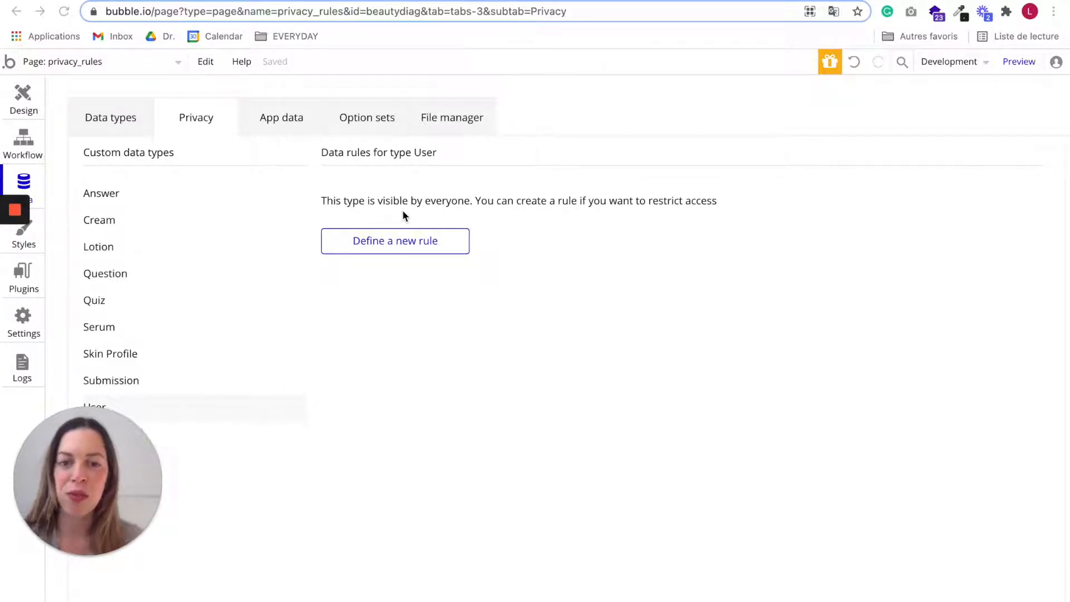
{"action": "mouse_move", "coordinate": [492, 250]}
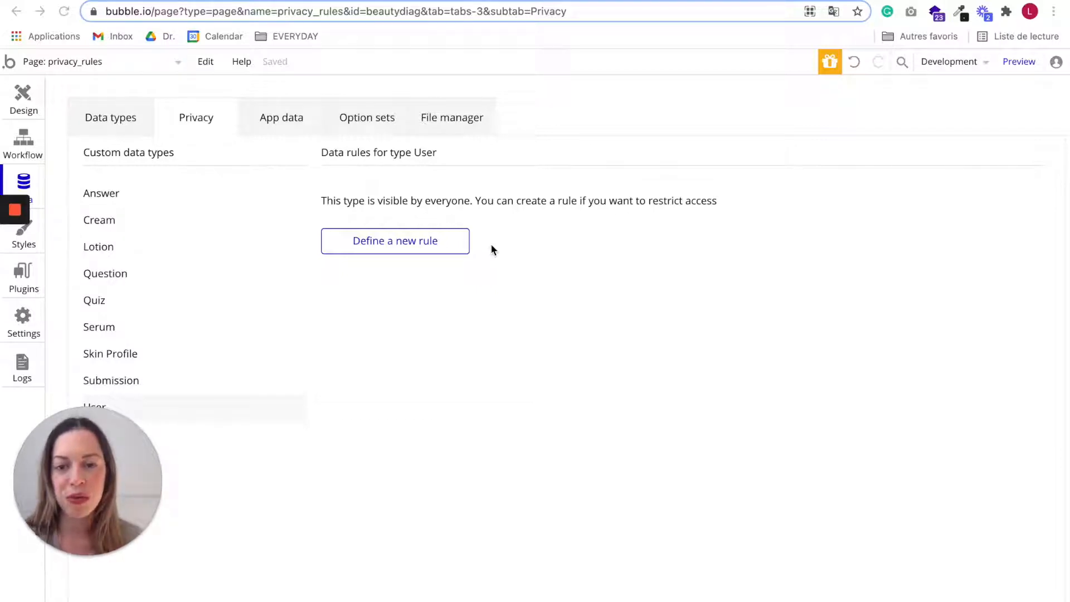
{"action": "mouse_move", "coordinate": [276, 380]}
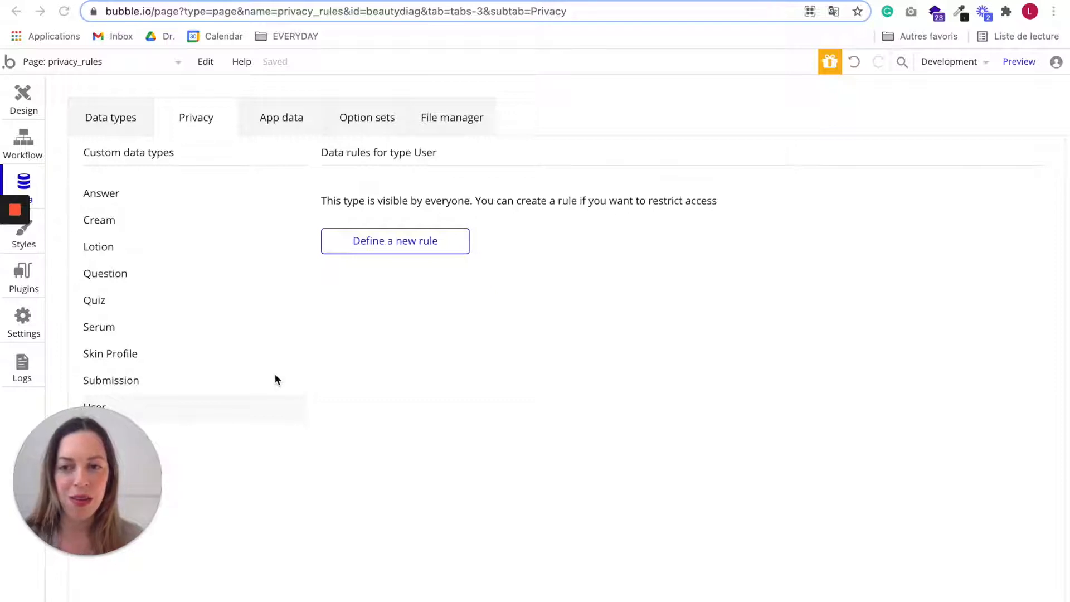
{"action": "mouse_move", "coordinate": [364, 335]}
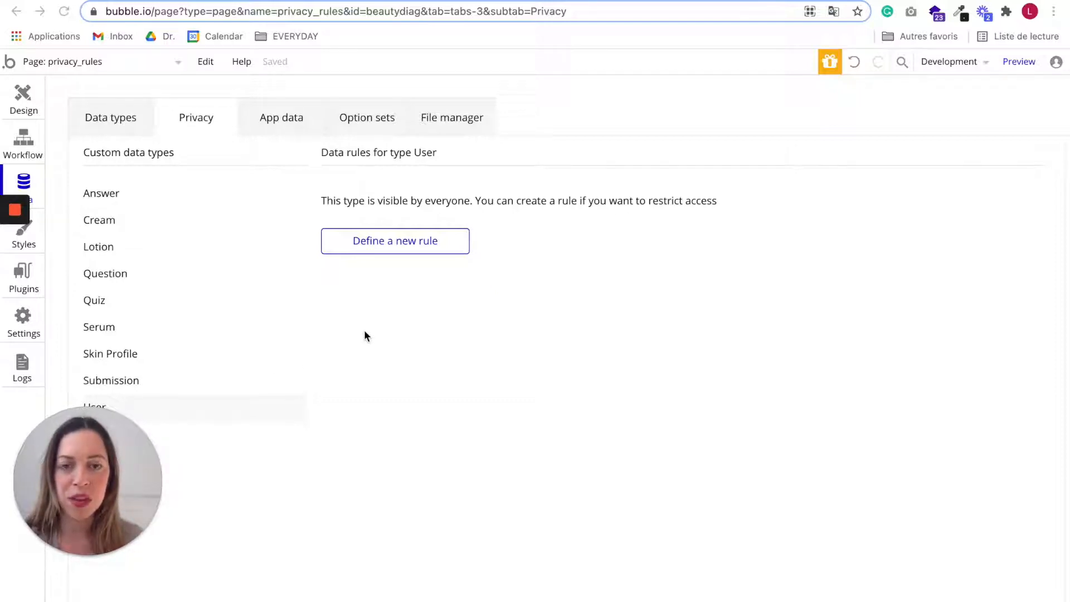
{"action": "mouse_move", "coordinate": [269, 301]}
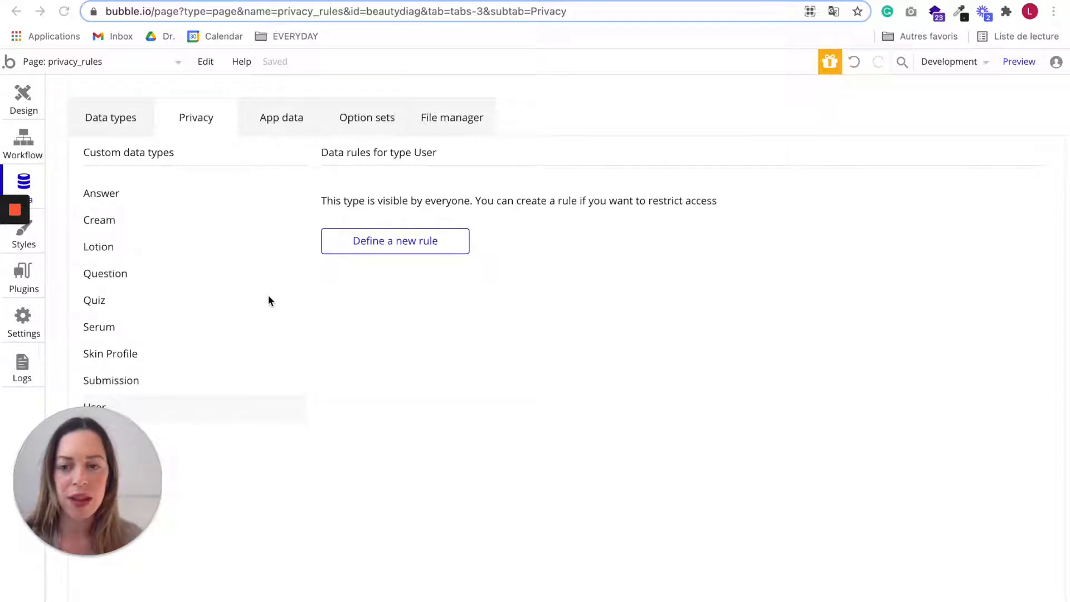
{"action": "mouse_move", "coordinate": [324, 313]}
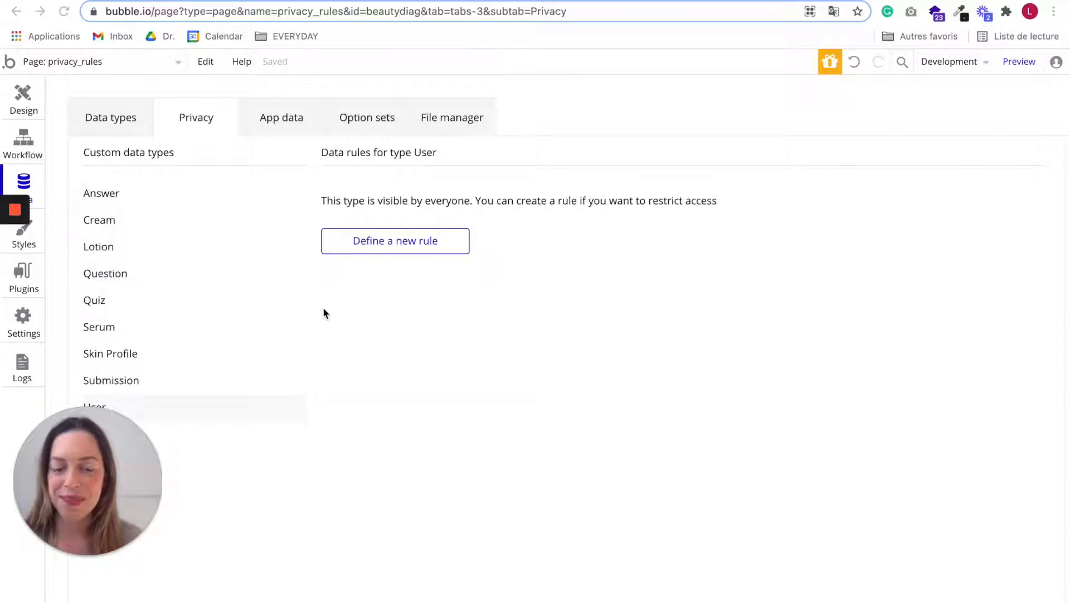
{"action": "mouse_move", "coordinate": [457, 309]}
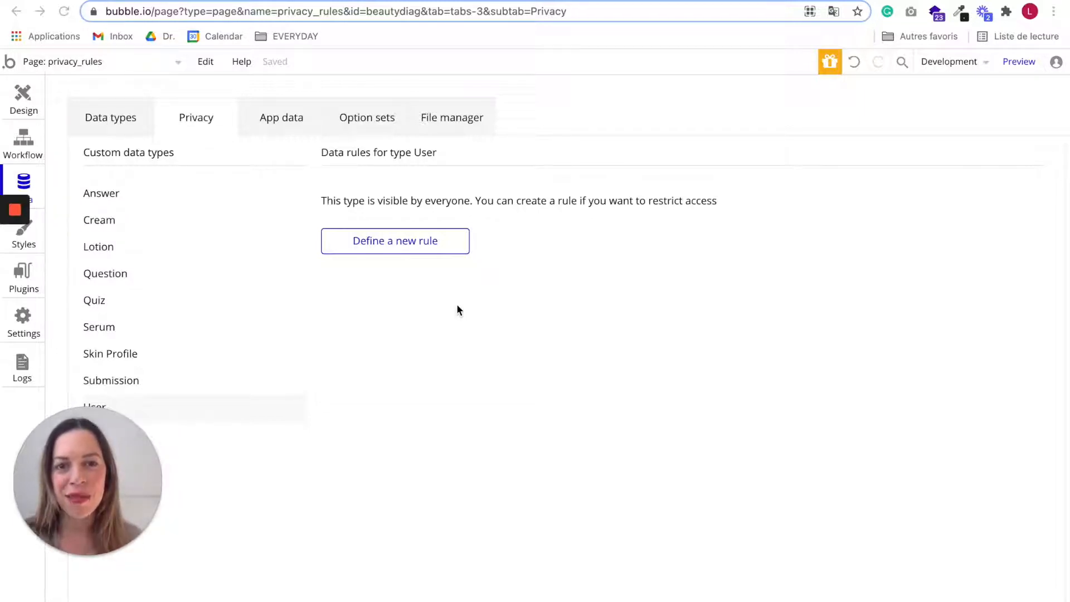
{"action": "mouse_move", "coordinate": [389, 273]}
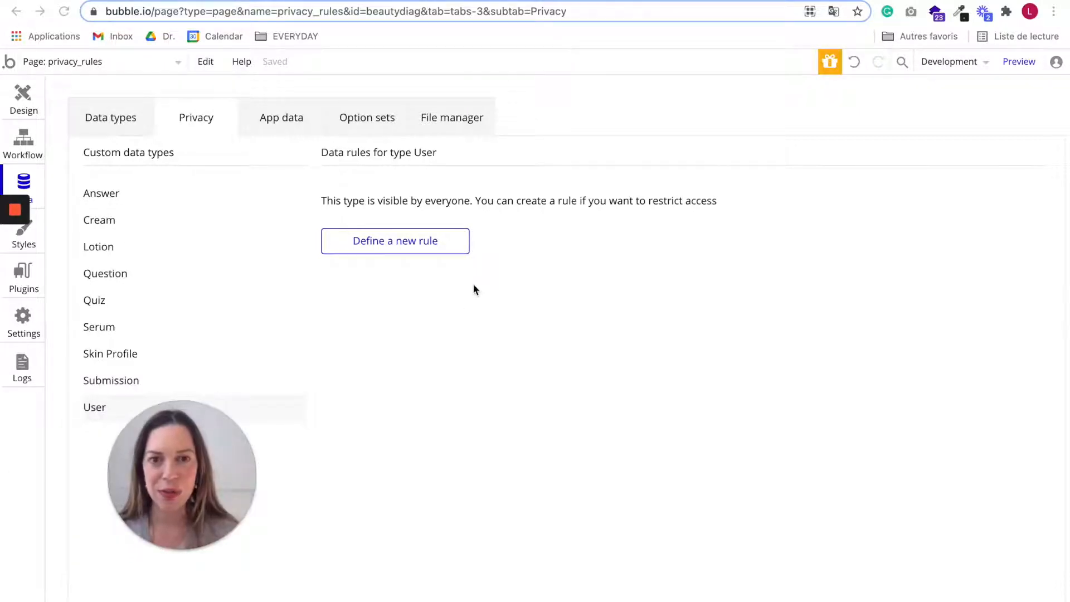
{"action": "mouse_move", "coordinate": [143, 409]}
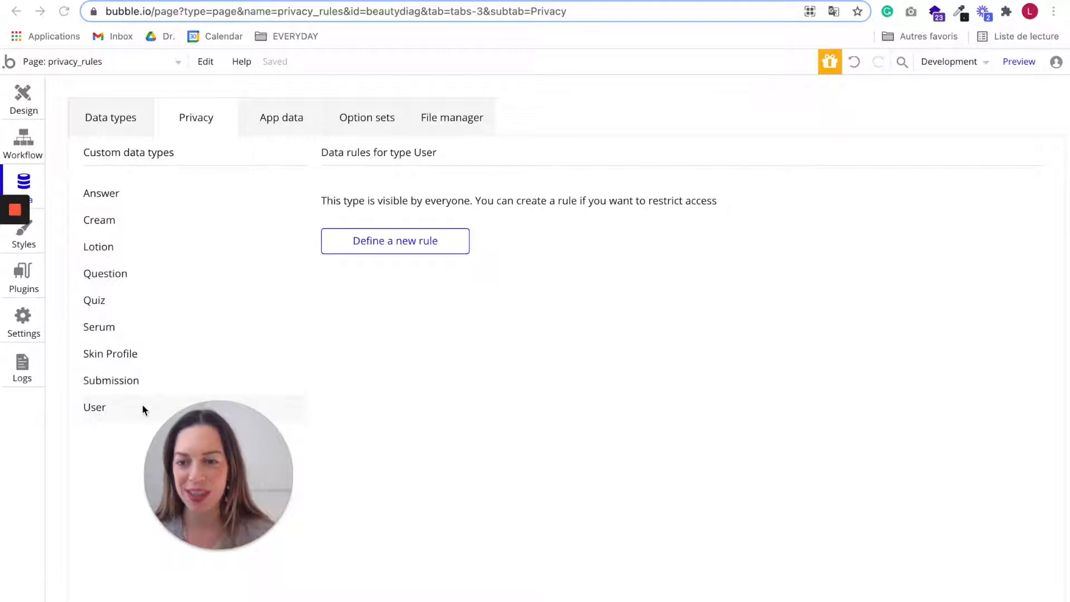
{"action": "mouse_move", "coordinate": [101, 410]}
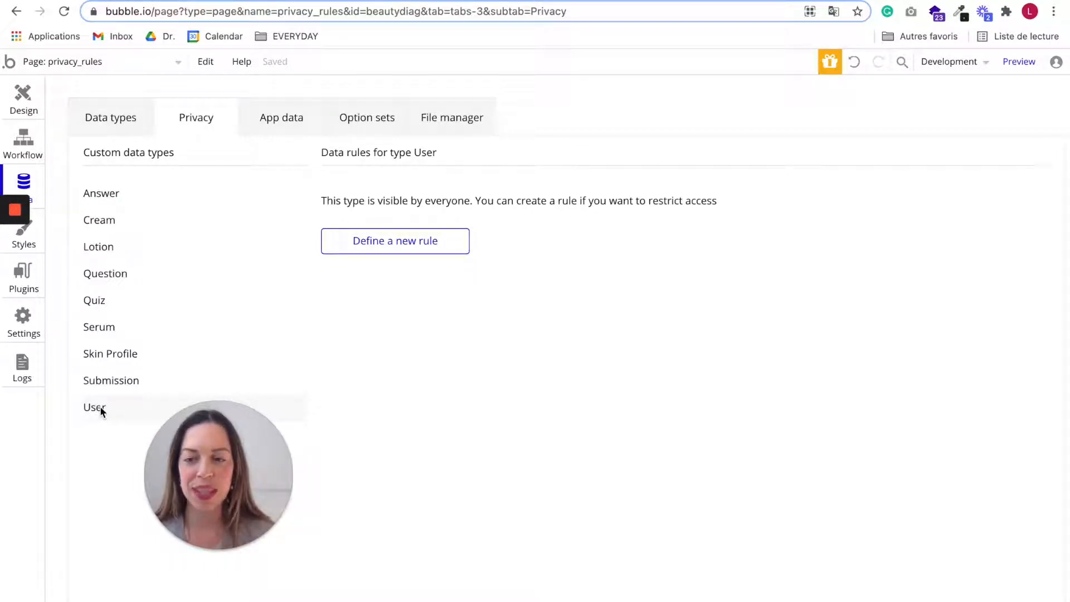
{"action": "mouse_move", "coordinate": [213, 398]}
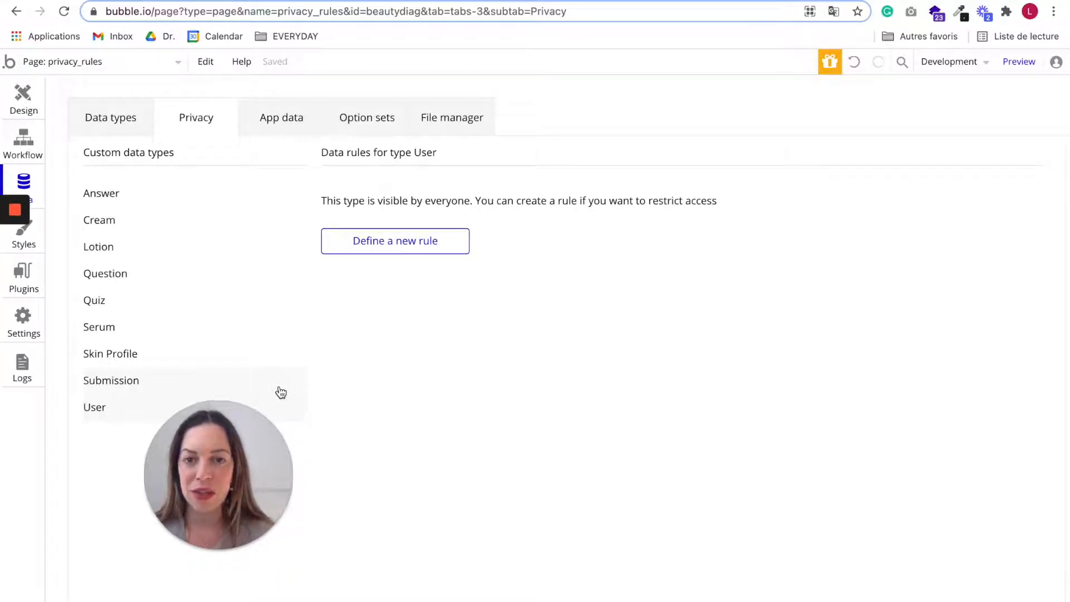
{"action": "mouse_move", "coordinate": [141, 410]}
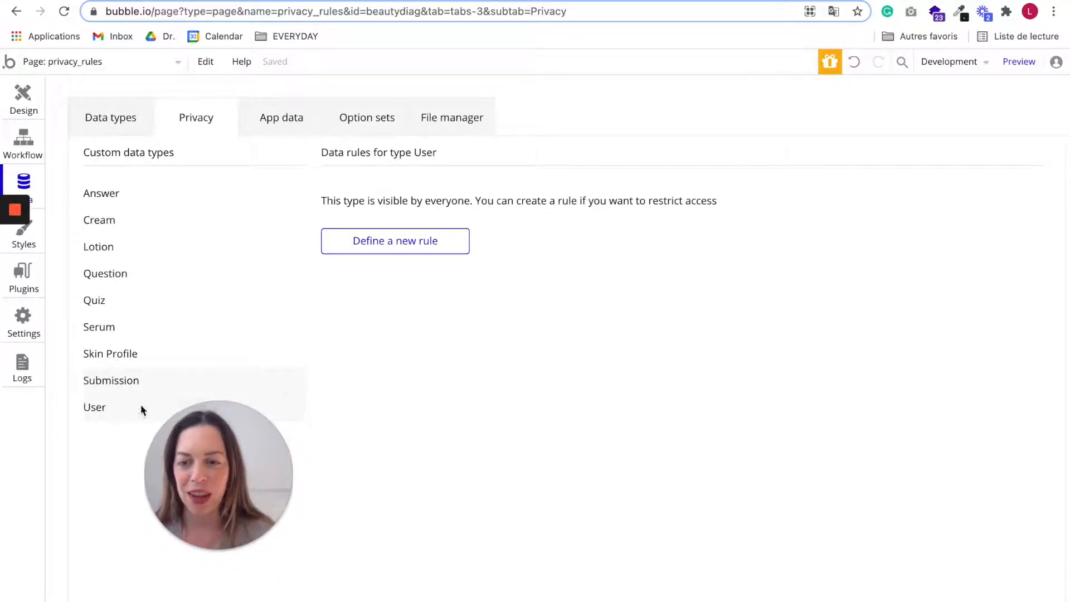
Create a new privacy rule for the User type named 'User Privacy'
{"action": "left_click", "coordinate": [394, 240]}
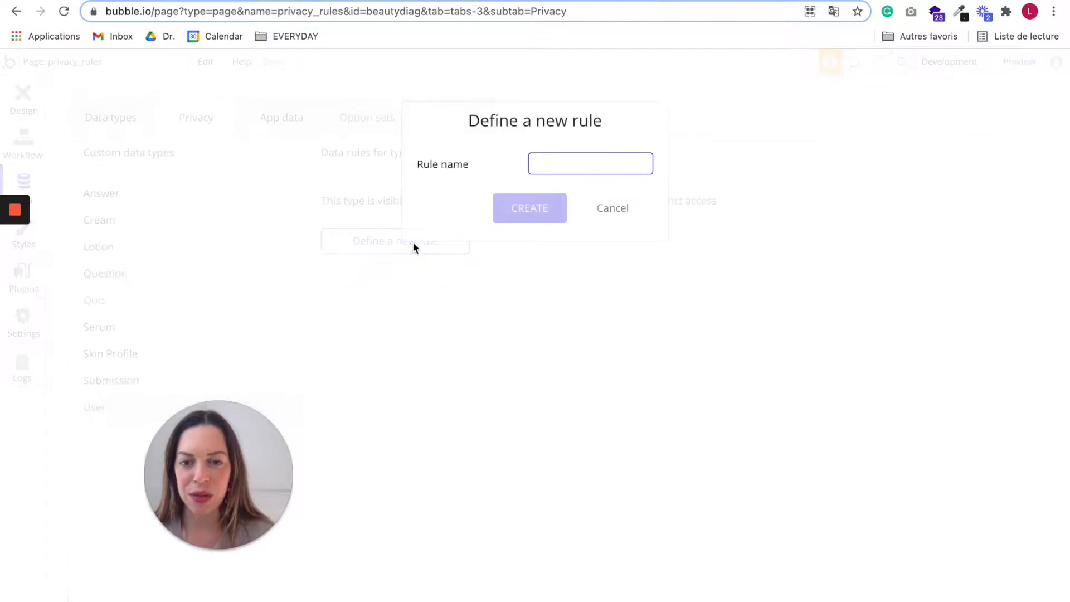
{"action": "type", "text": "U"}
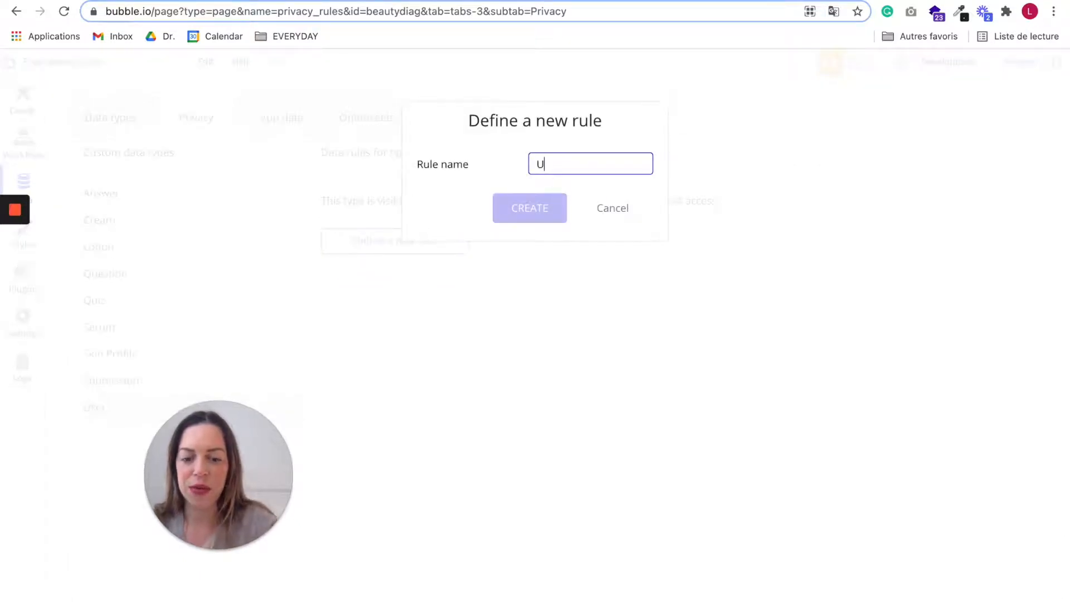
{"action": "type", "text": "ser Priv"}
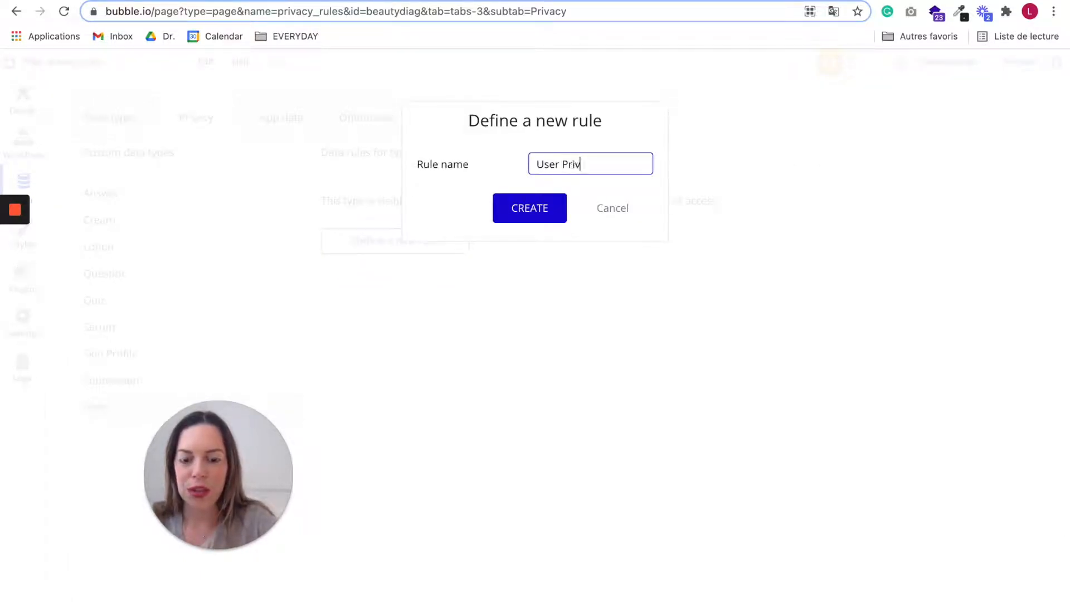
{"action": "left_click", "coordinate": [529, 208]}
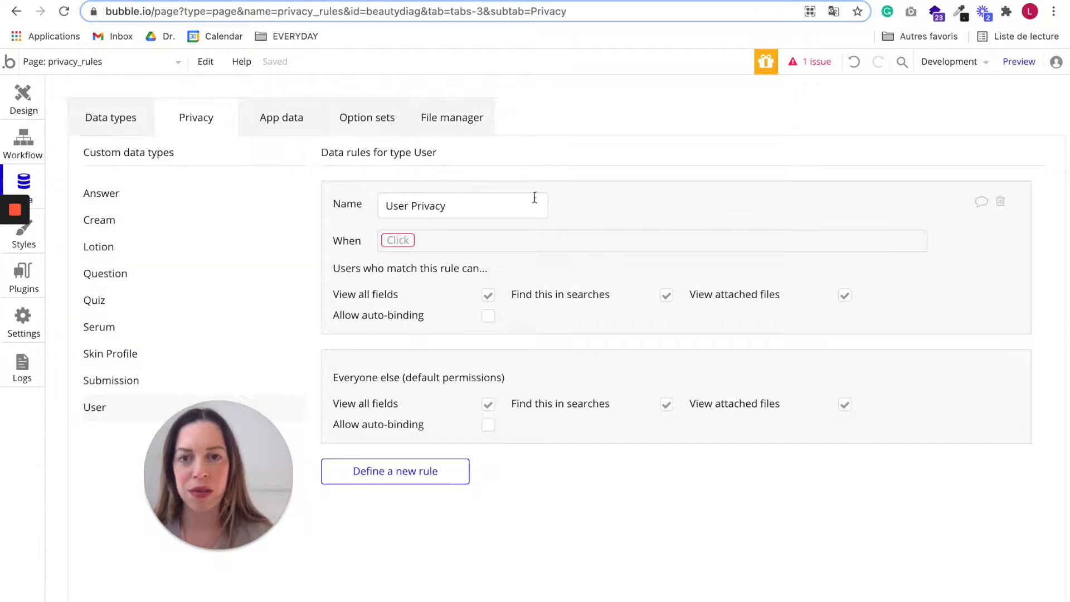
Open the app preview to see the user profile page with name and email
{"action": "left_click", "coordinate": [1018, 61]}
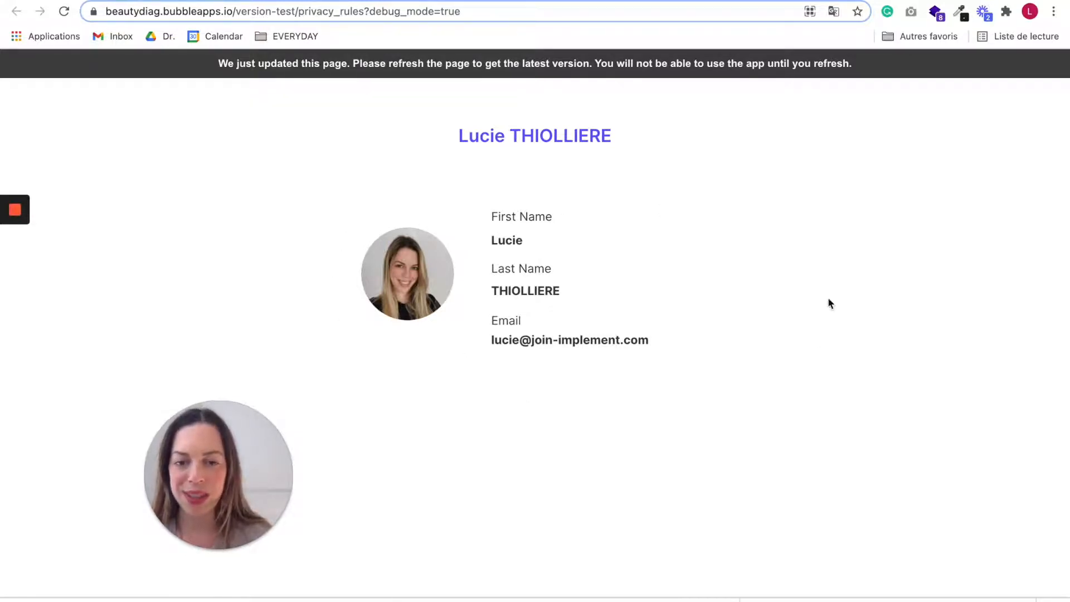
{"action": "mouse_move", "coordinate": [339, 234]}
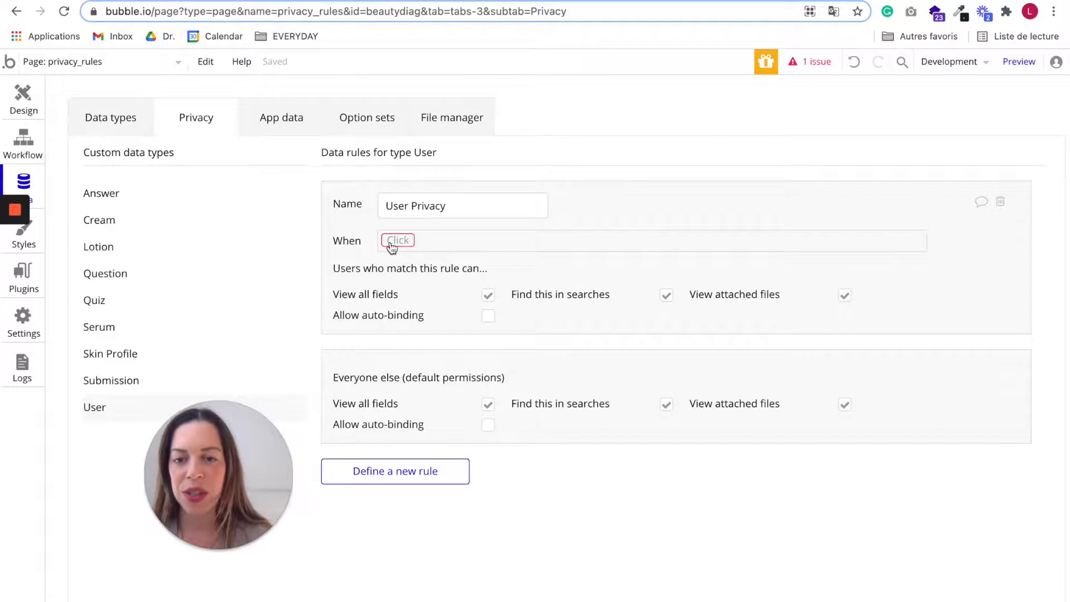
{"action": "mouse_move", "coordinate": [398, 241]}
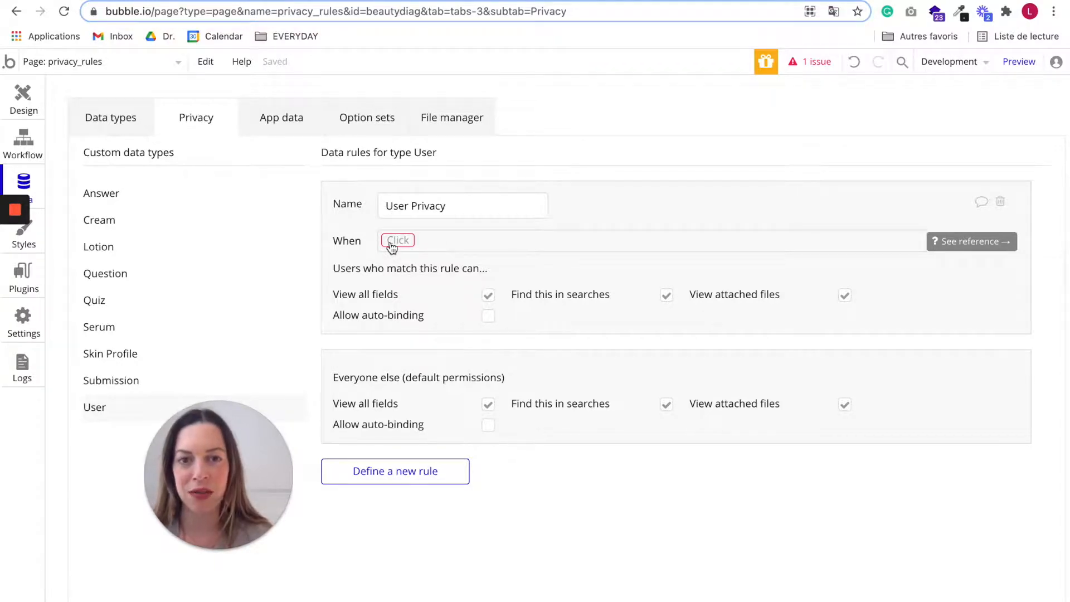
Set the rule condition to 'This User is Current User' with View all fields checked
{"action": "left_click", "coordinate": [397, 240]}
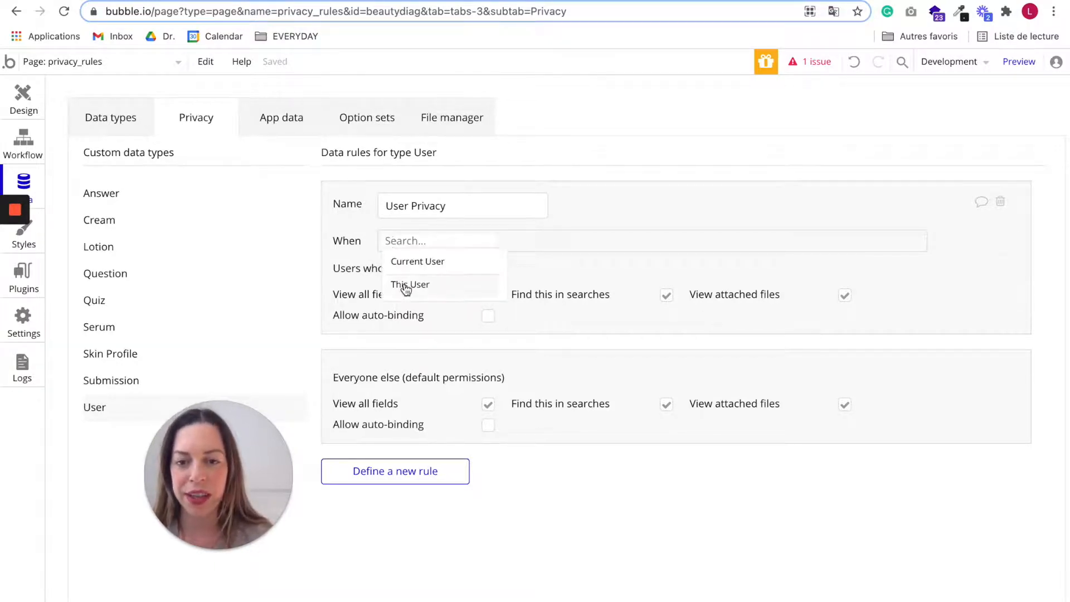
{"action": "left_click", "coordinate": [410, 284]}
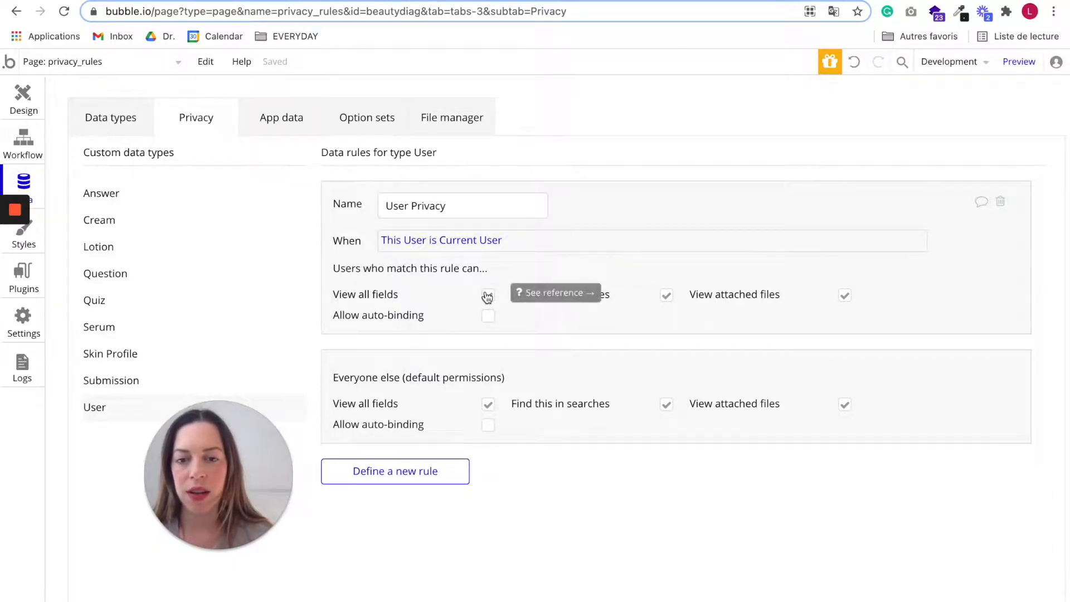
{"action": "left_click", "coordinate": [487, 294]}
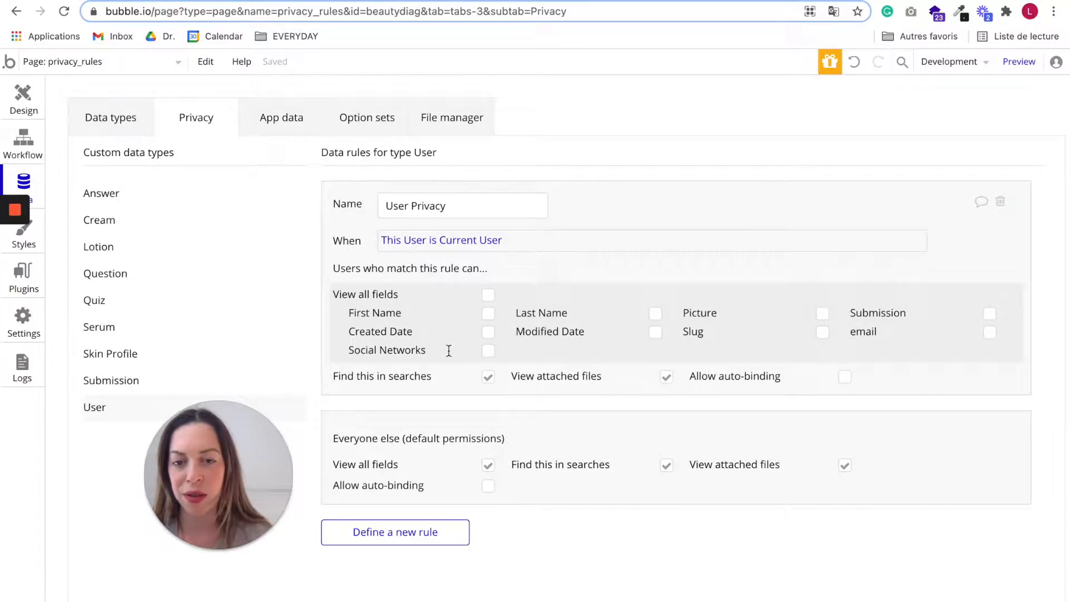
{"action": "left_click", "coordinate": [489, 294]}
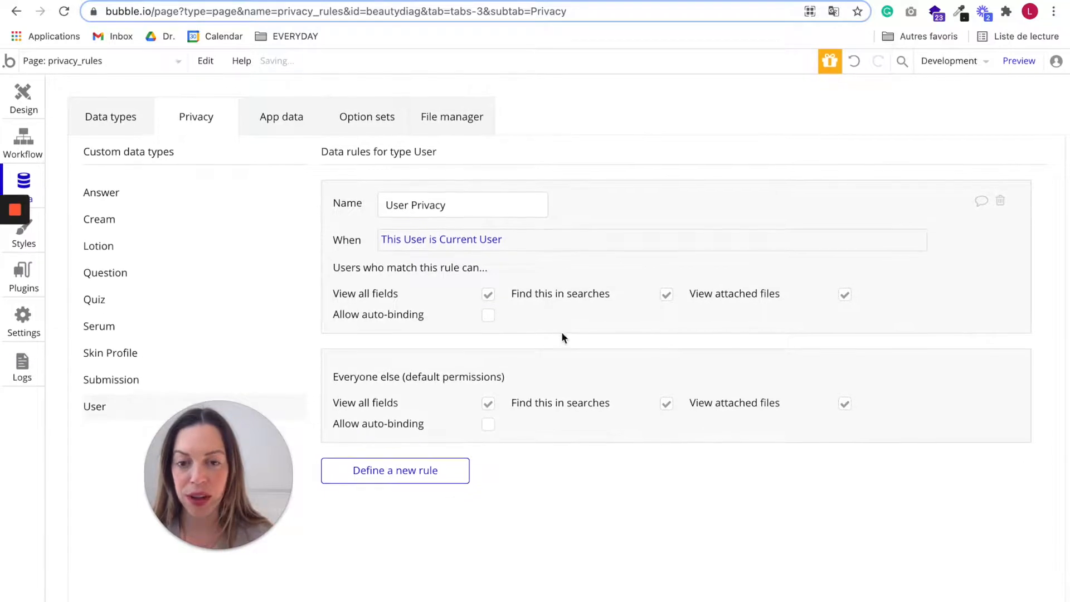
Limit everyone else's default view to First Name, Last Name and Picture
{"action": "left_click", "coordinate": [488, 403]}
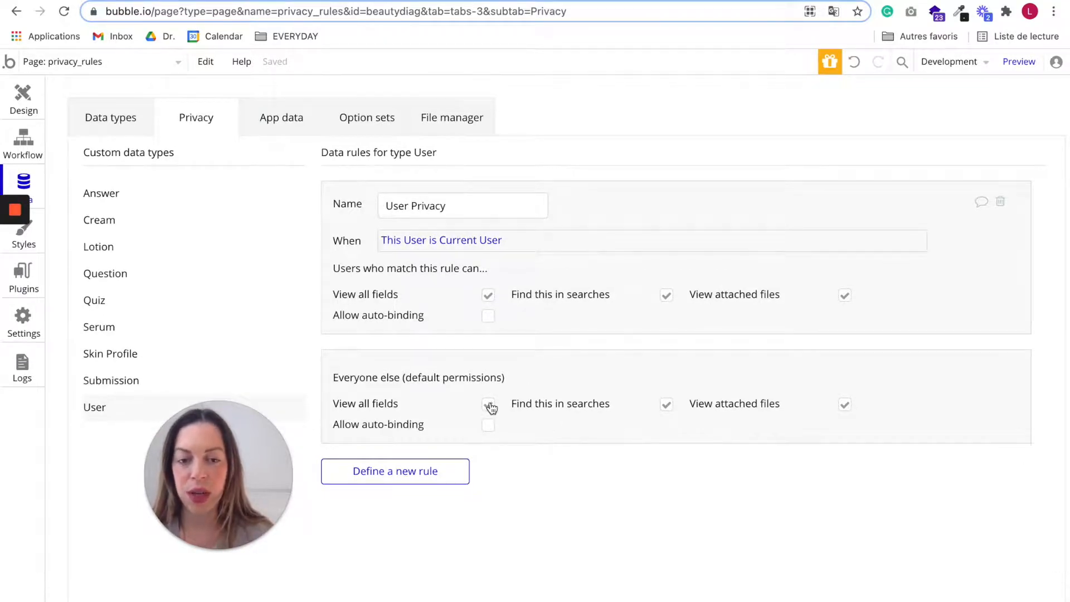
{"action": "left_click", "coordinate": [487, 403]}
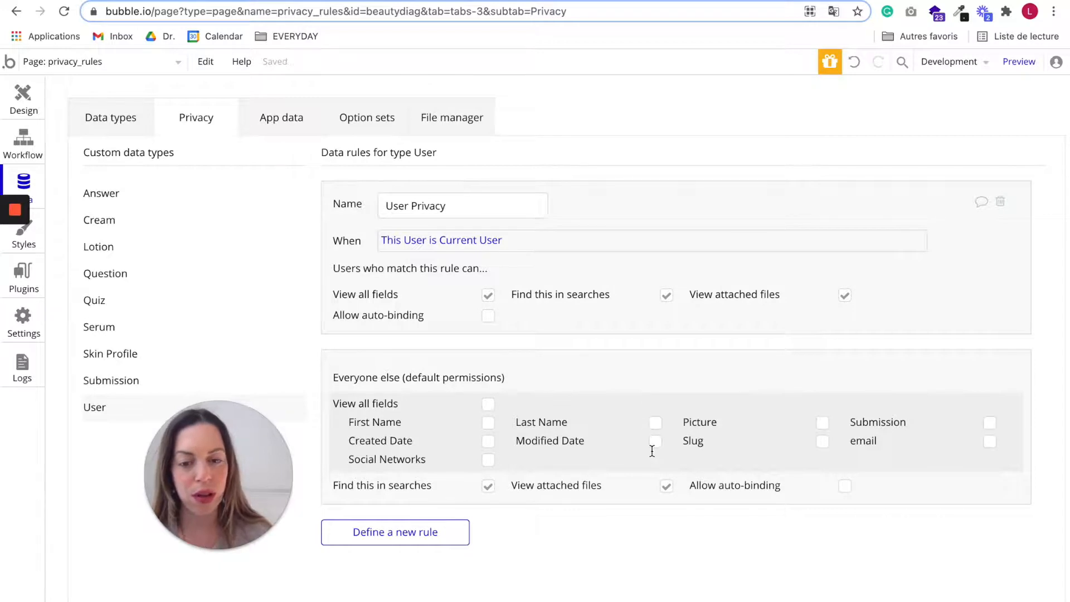
{"action": "mouse_move", "coordinate": [550, 401]}
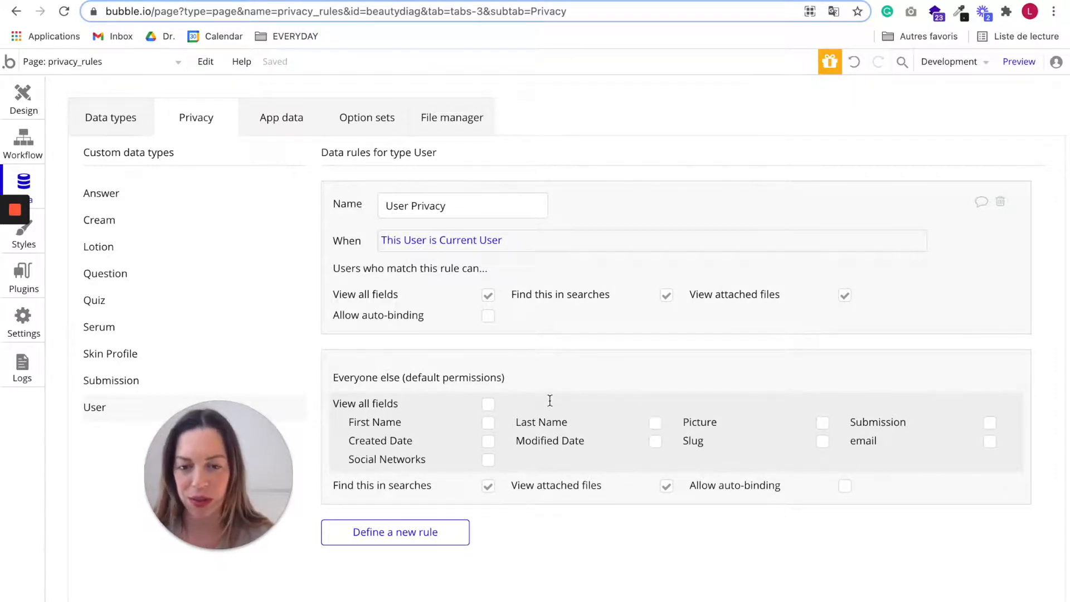
{"action": "left_click", "coordinate": [488, 421]}
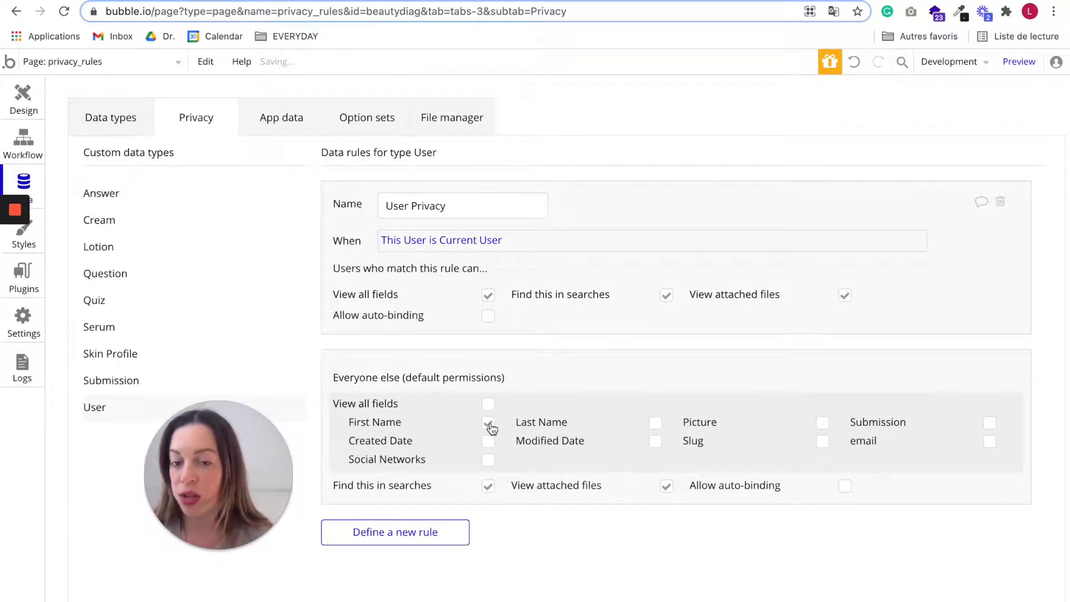
{"action": "left_click", "coordinate": [488, 421]}
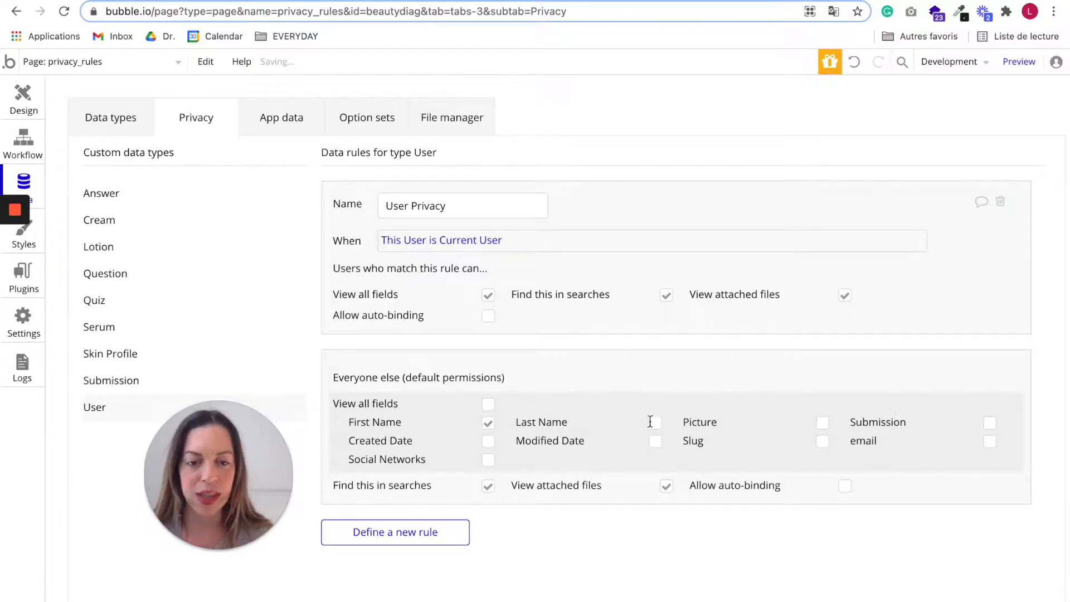
{"action": "left_click", "coordinate": [654, 422]}
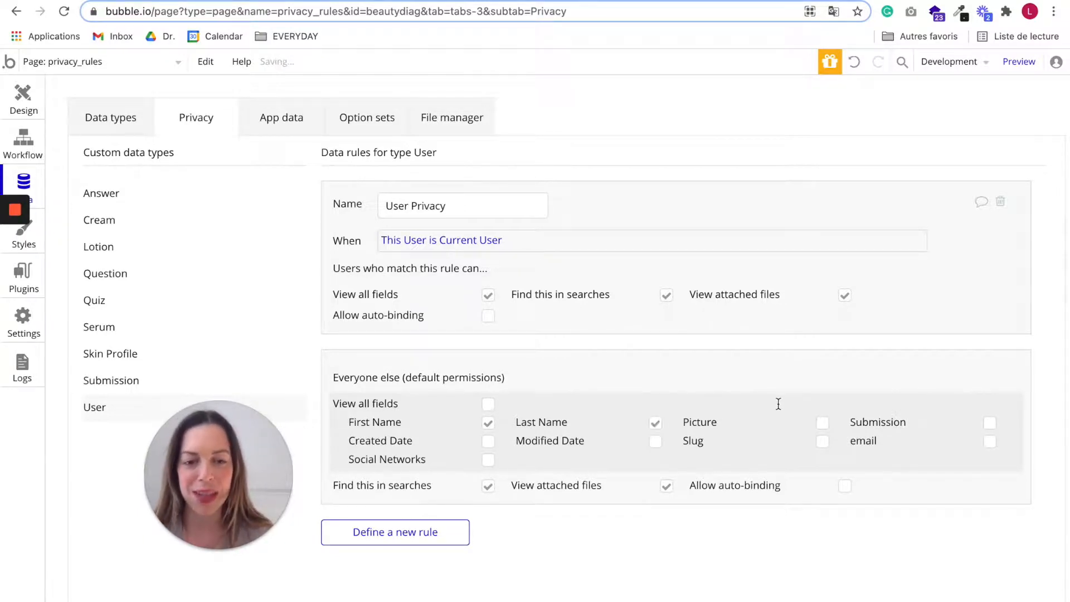
{"action": "left_click", "coordinate": [821, 423]}
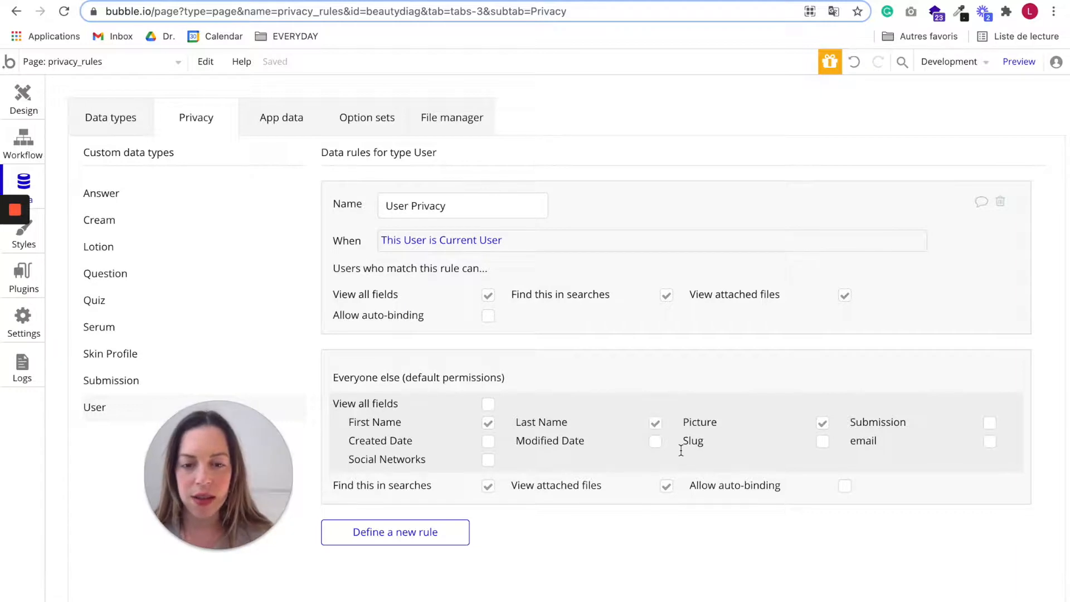
{"action": "mouse_move", "coordinate": [419, 498]}
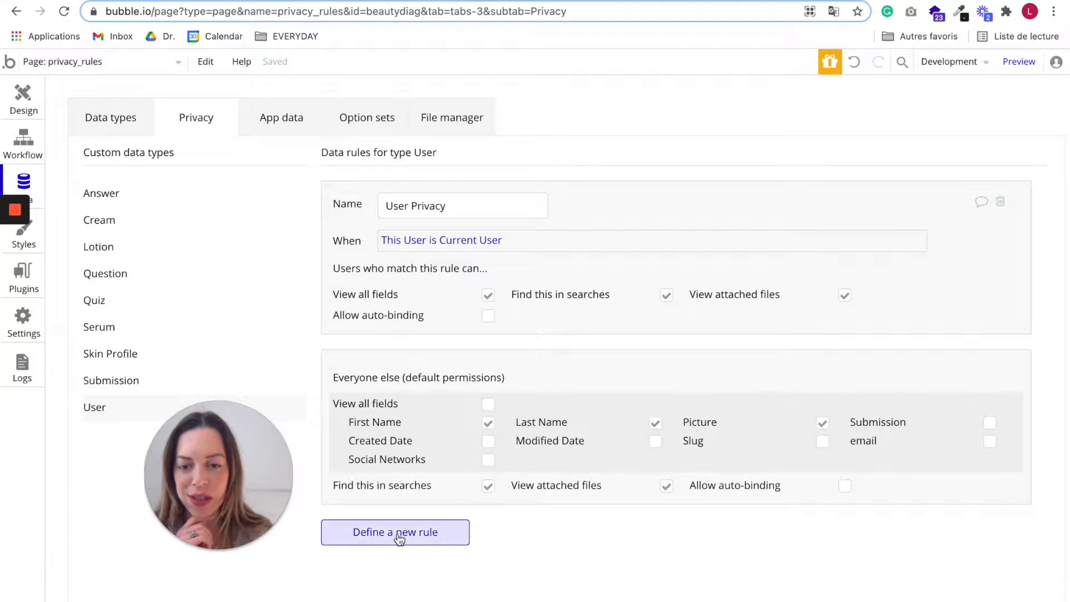
{"action": "left_click", "coordinate": [395, 532]}
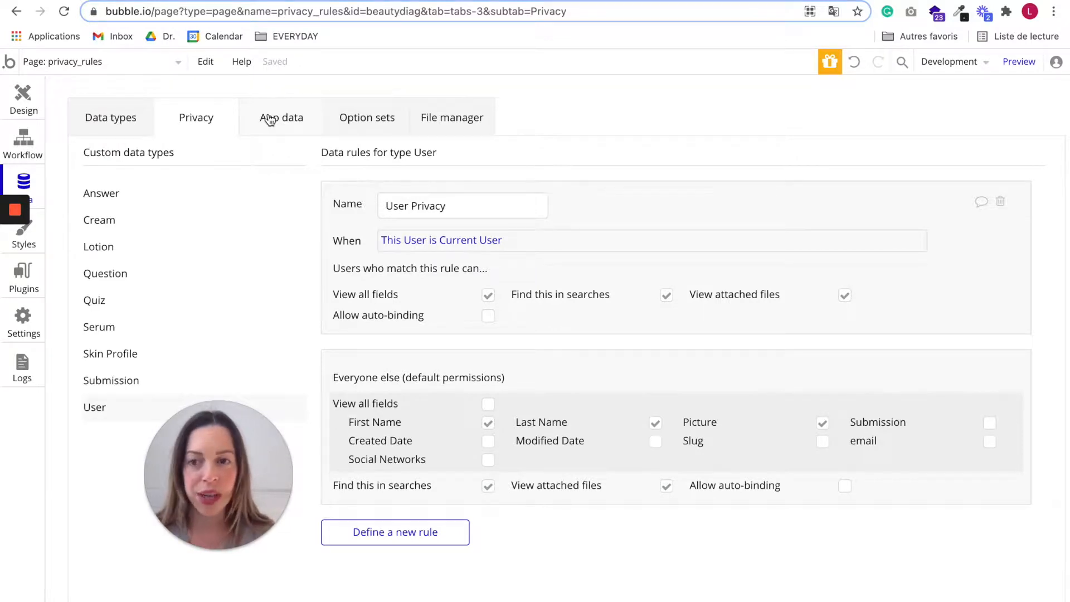
In App data, use 'Run as' on the second user in All Users
{"action": "left_click", "coordinate": [281, 116]}
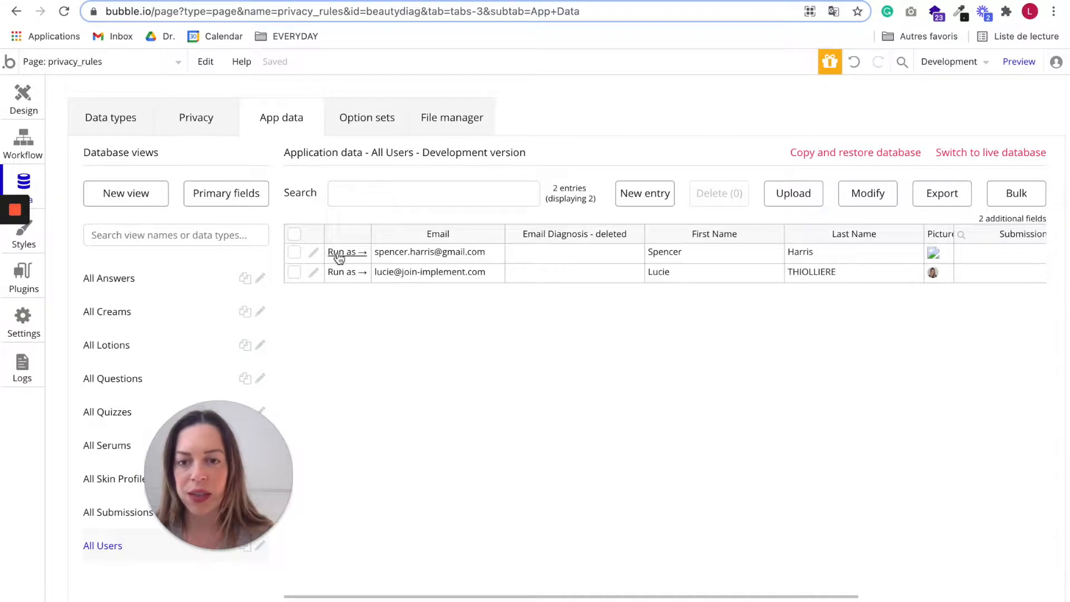
{"action": "mouse_move", "coordinate": [344, 276]}
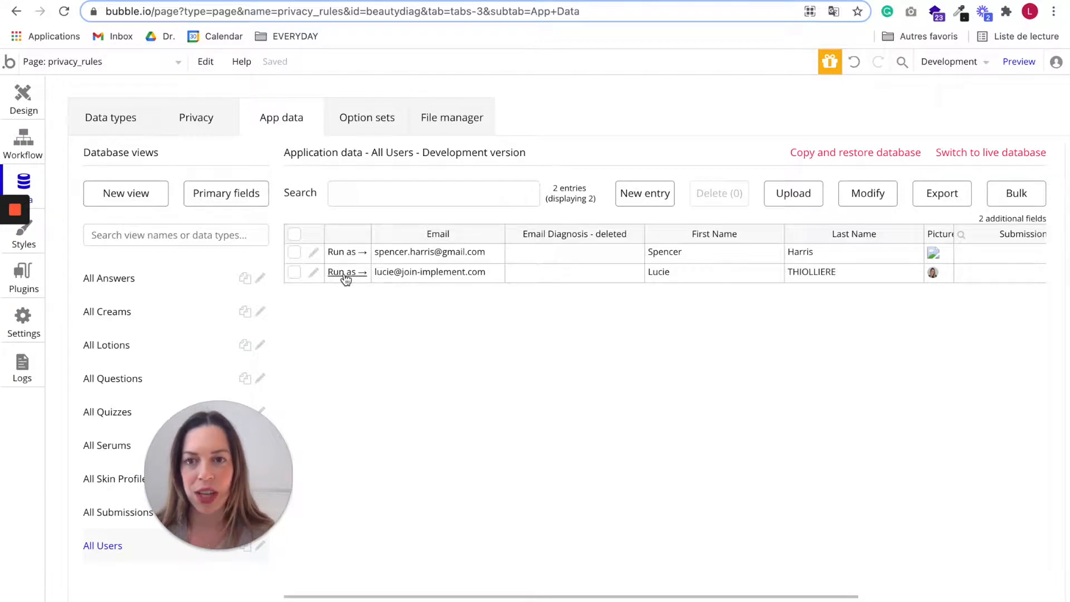
{"action": "left_click", "coordinate": [343, 272]}
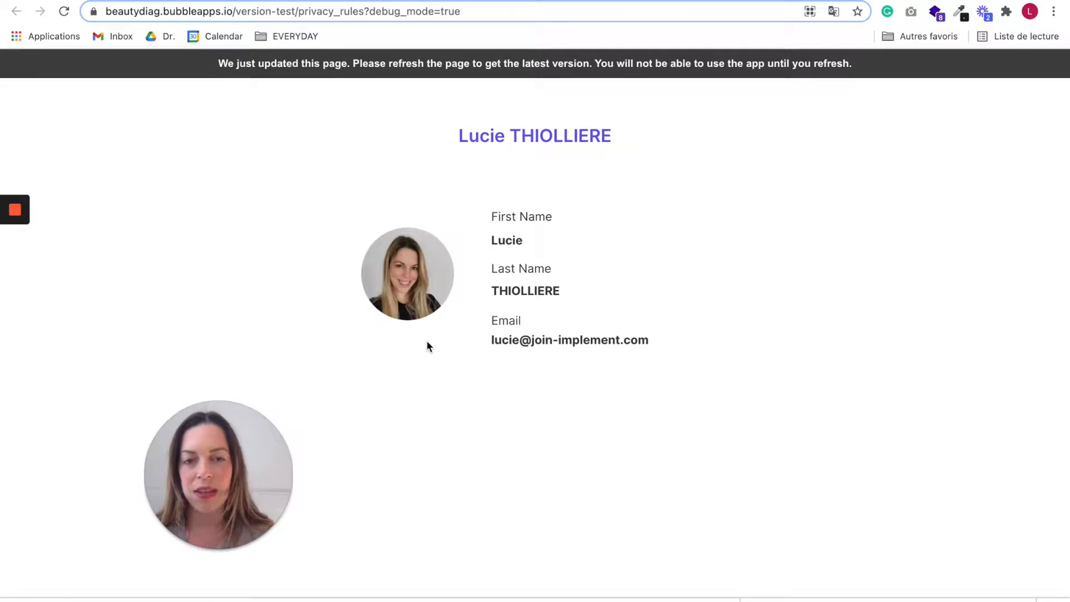
{"action": "mouse_move", "coordinate": [577, 244]}
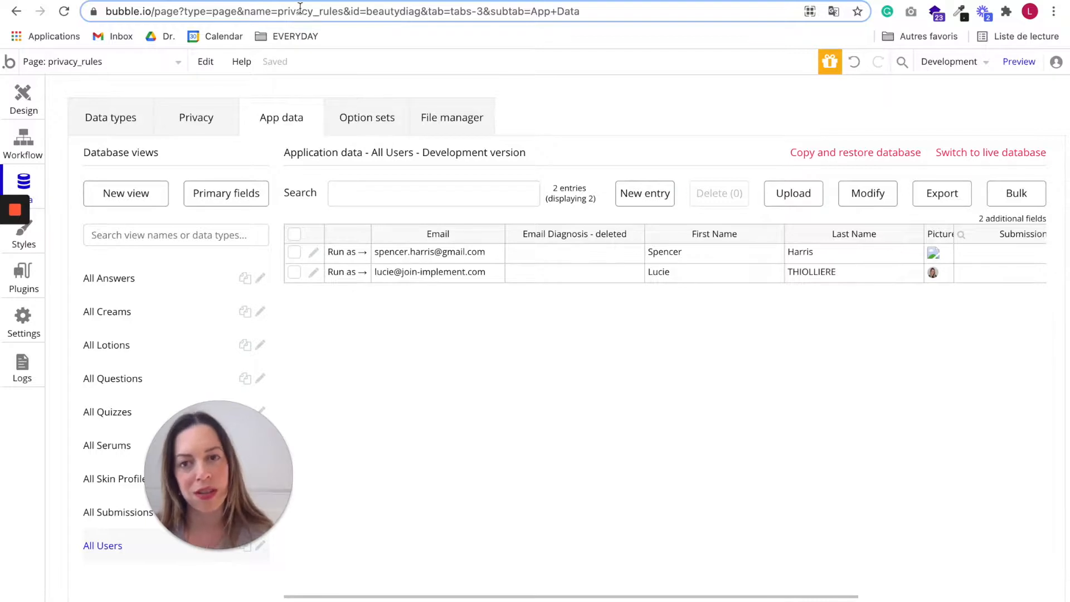
{"action": "left_click", "coordinate": [346, 271]}
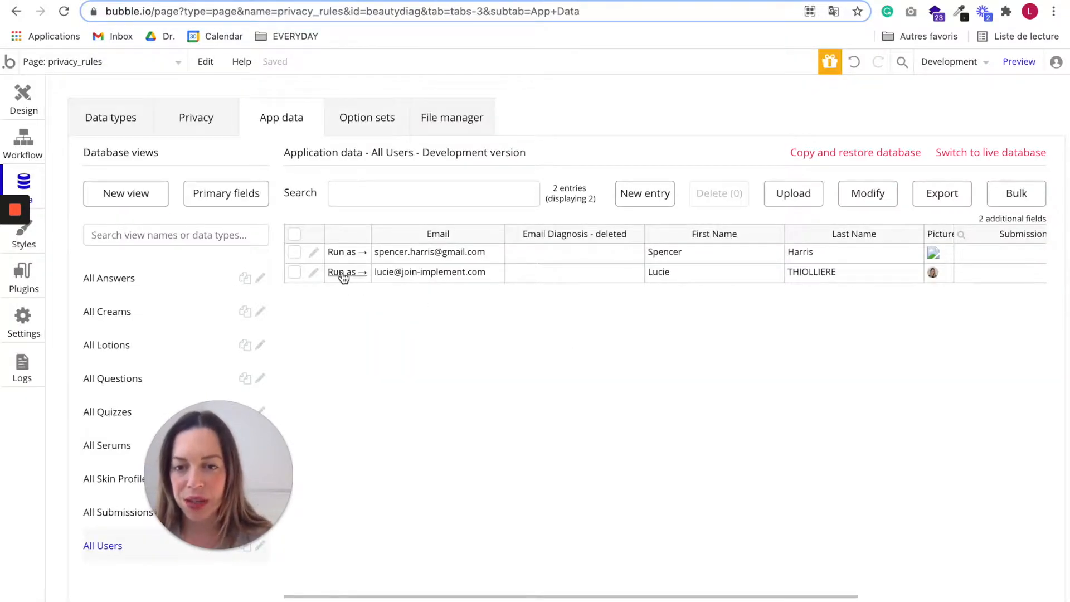
{"action": "left_click", "coordinate": [343, 271]}
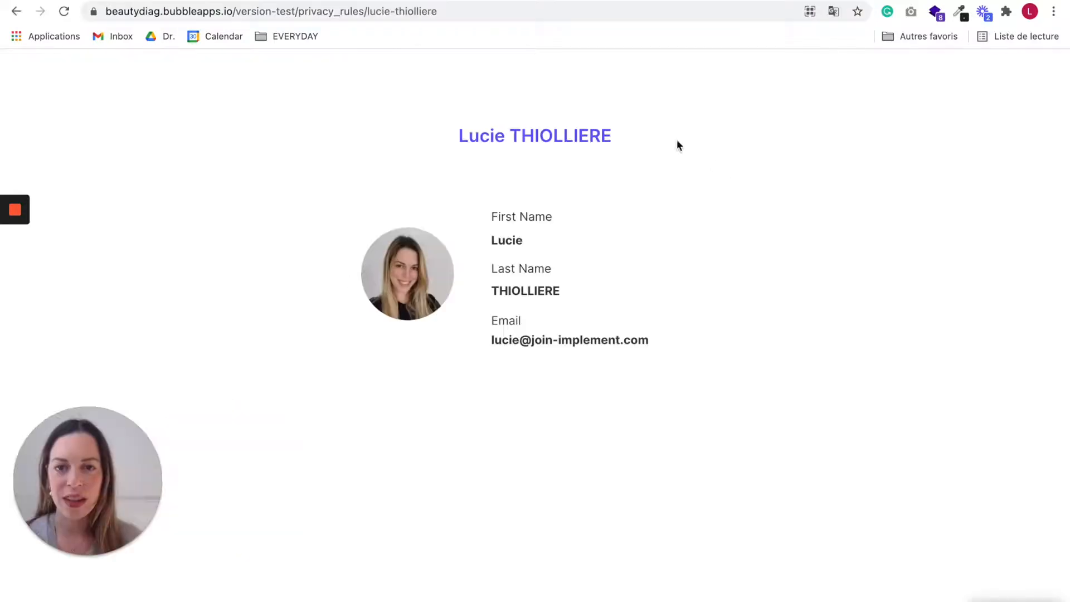
{"action": "left_click", "coordinate": [273, 12]}
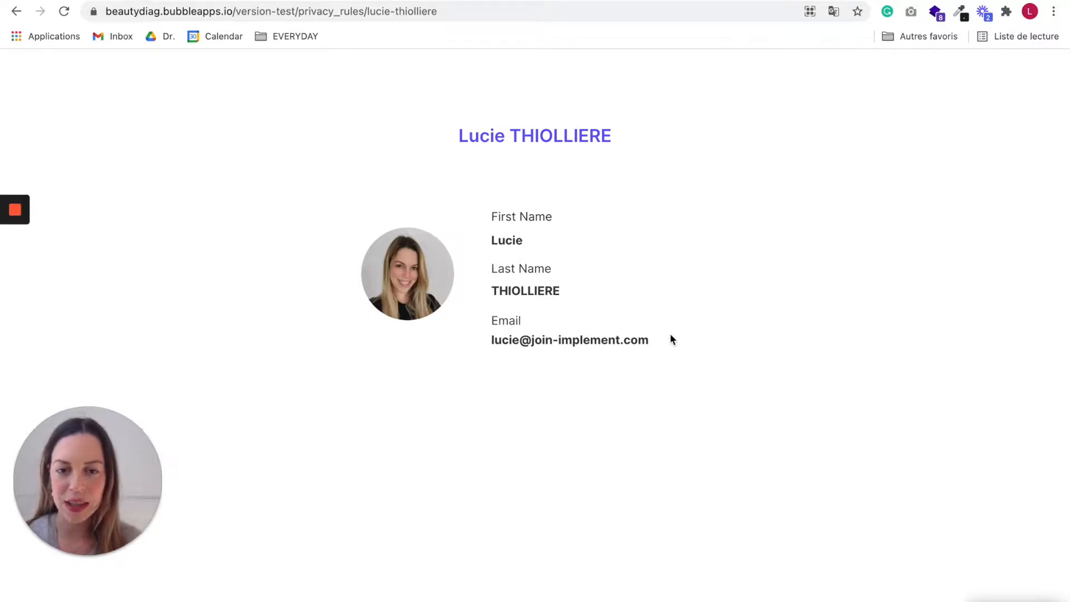
{"action": "left_click", "coordinate": [273, 12]}
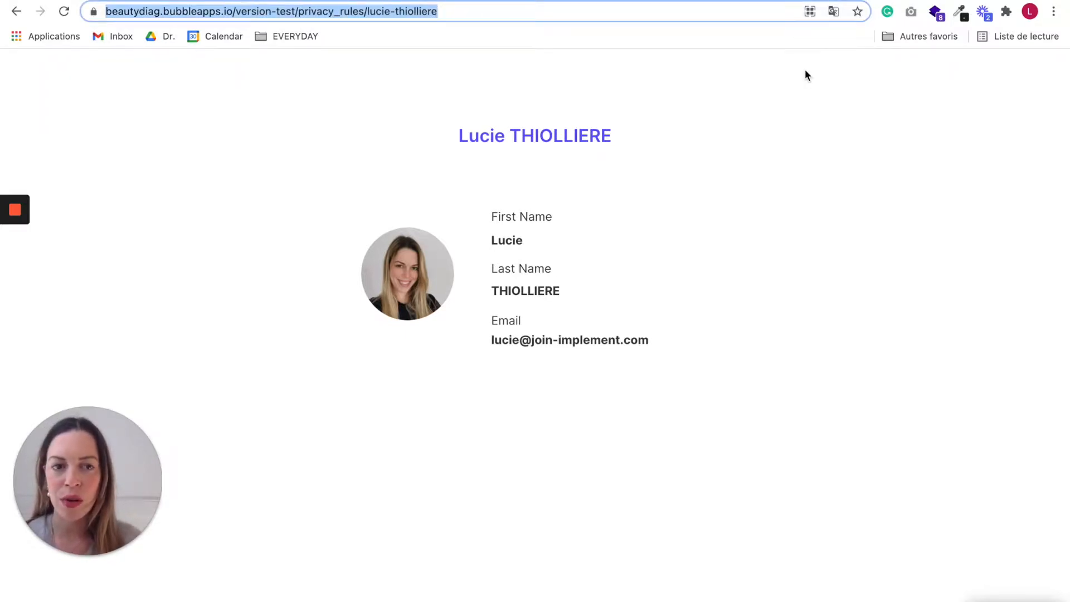
Open a new incognito window from the Chrome menu
{"action": "left_click", "coordinate": [1053, 11]}
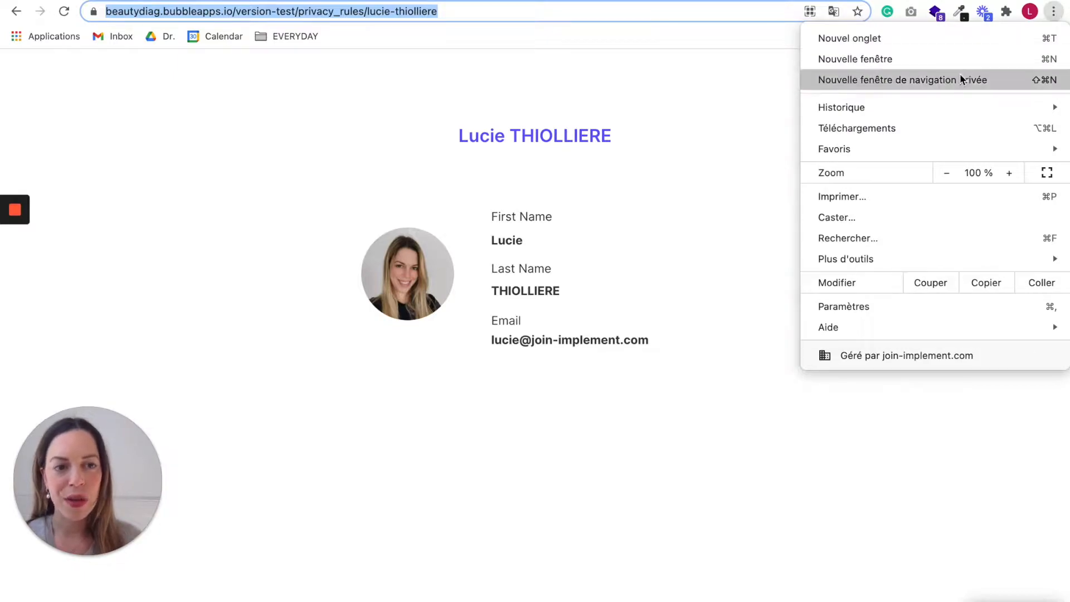
{"action": "left_click", "coordinate": [900, 79]}
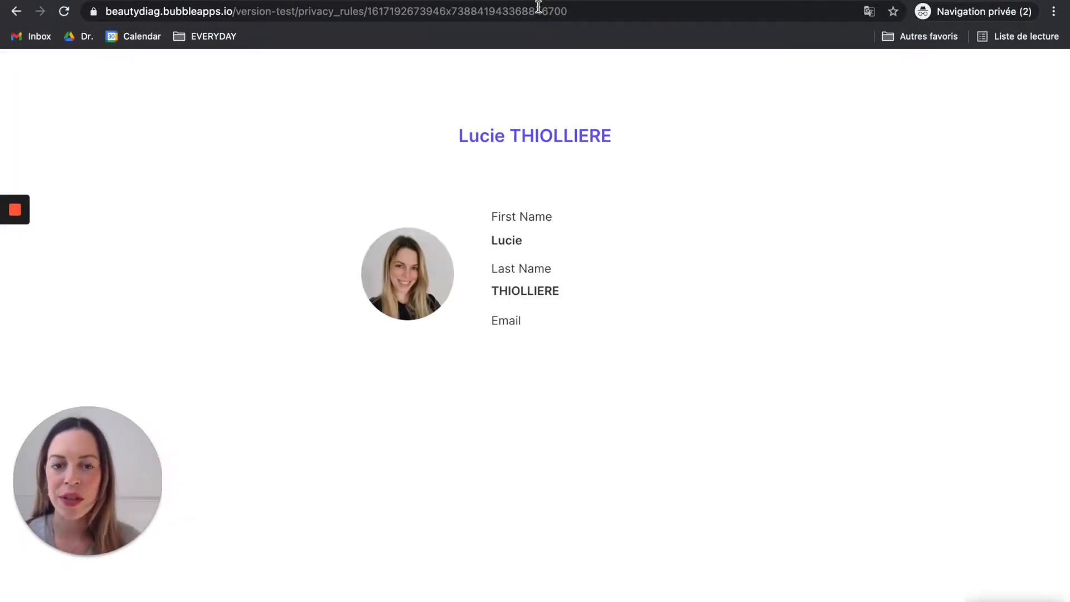
{"action": "mouse_move", "coordinate": [580, 305]}
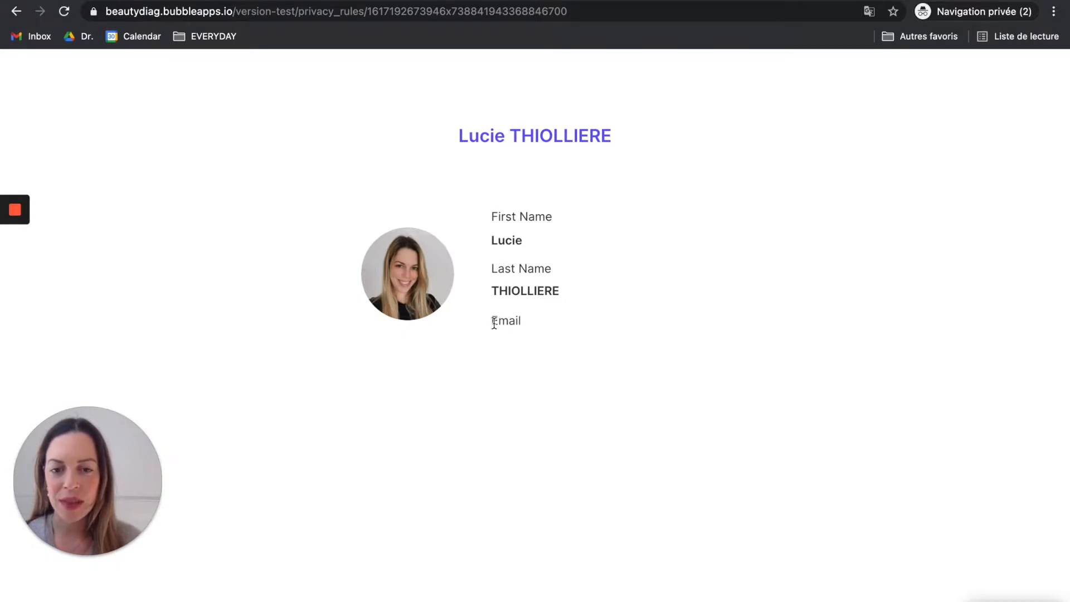
{"action": "mouse_move", "coordinate": [553, 374]}
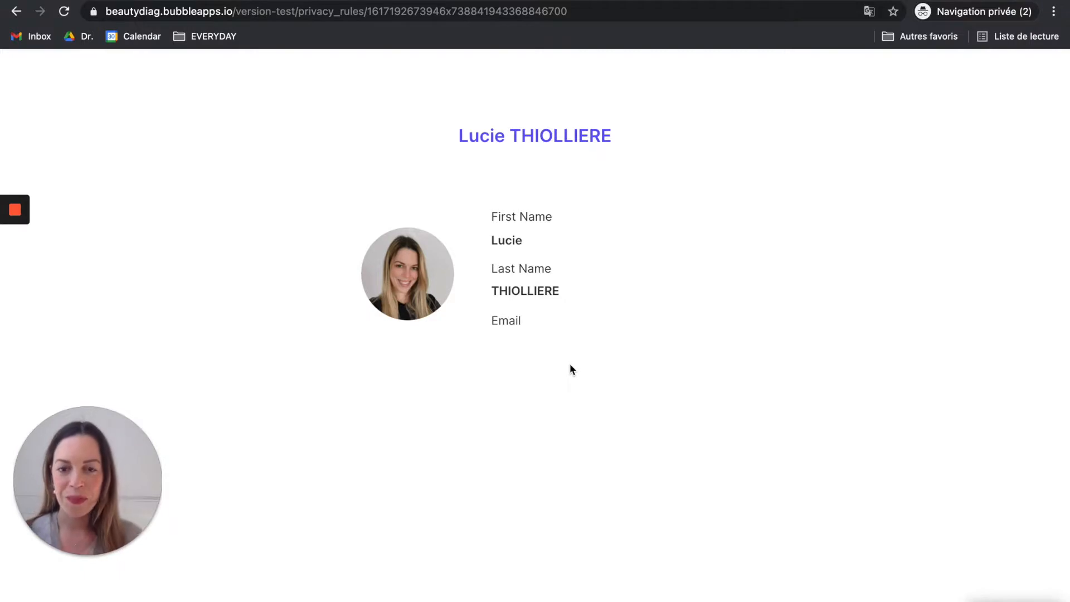
{"action": "mouse_move", "coordinate": [457, 444]}
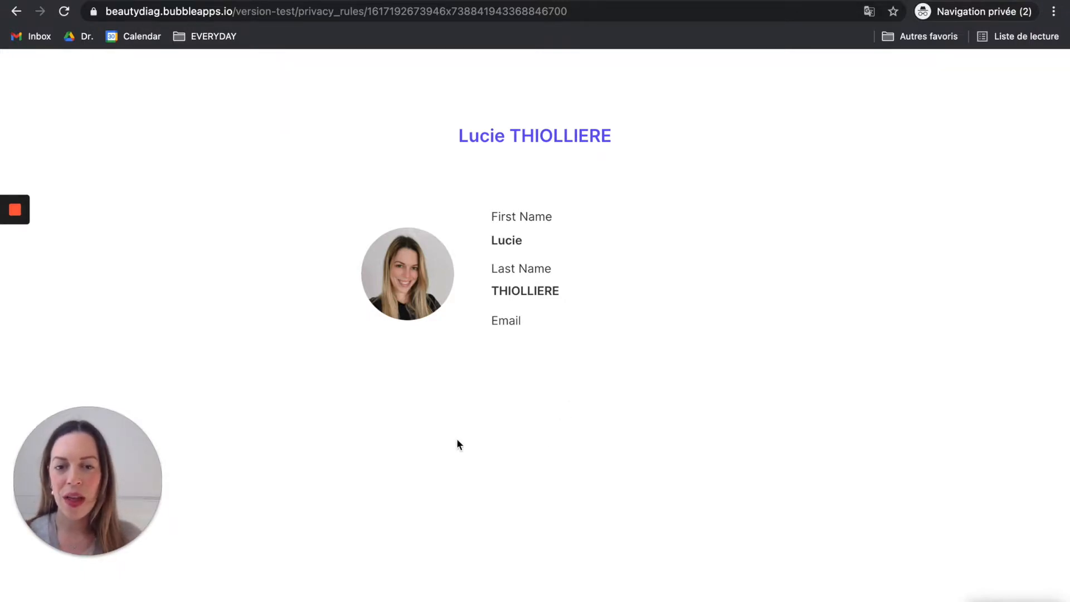